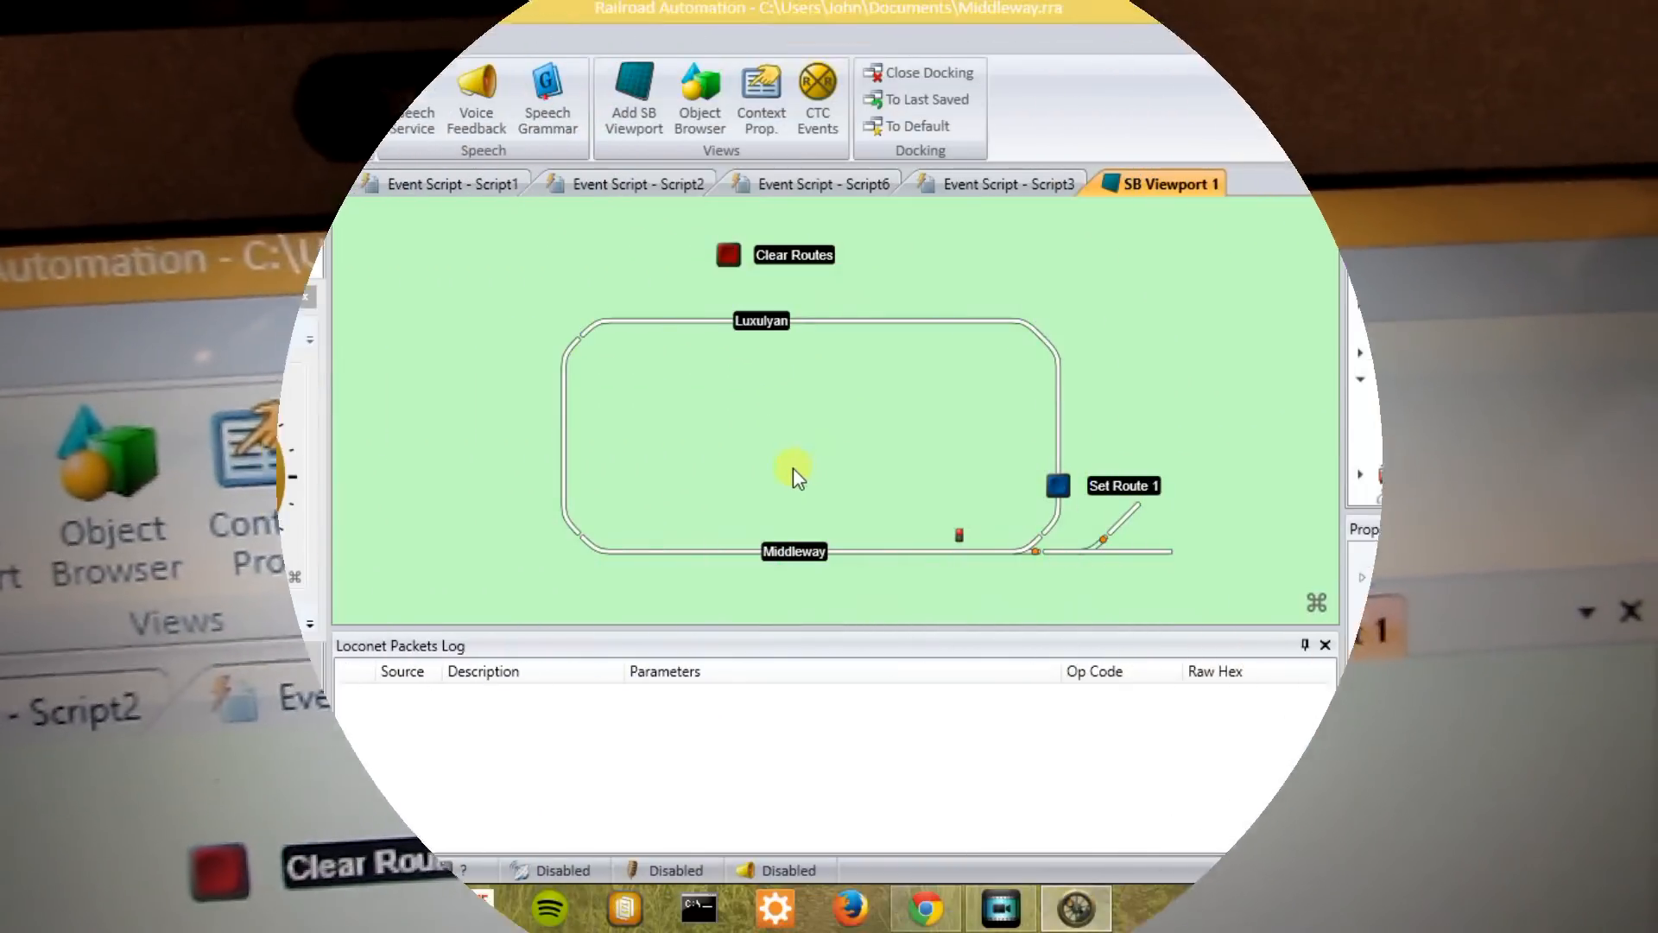
# Step: Clear the active route from the panel so Signal 14 returns to stop
pyautogui.click(1055, 485)
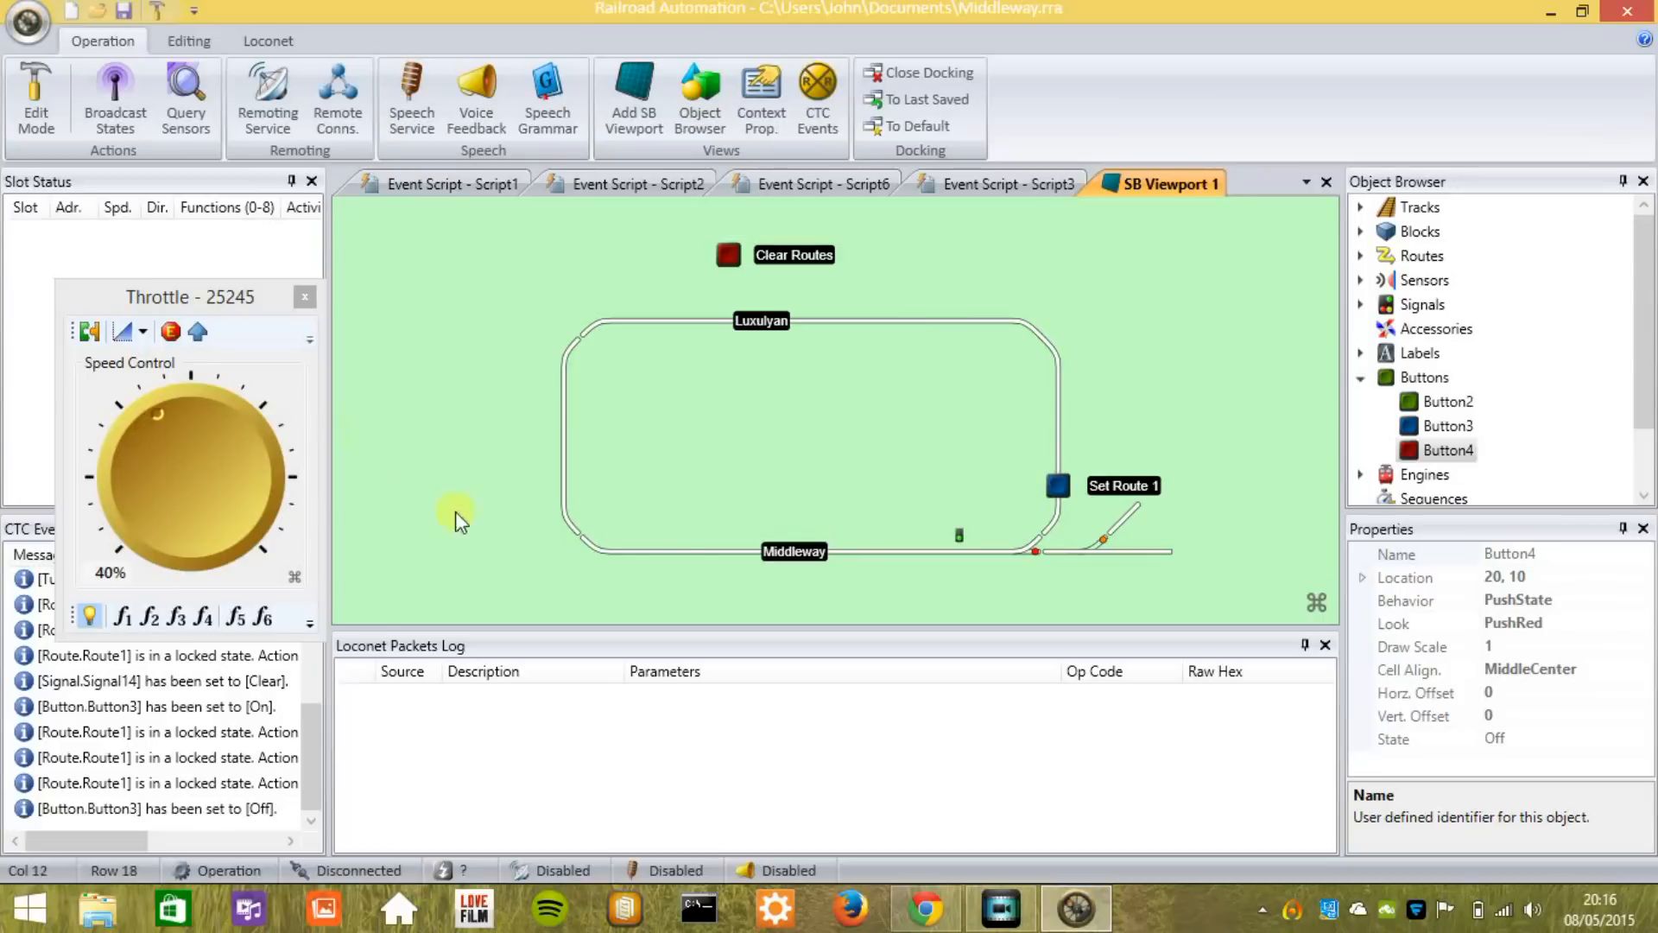
pyautogui.moveTo(683, 444)
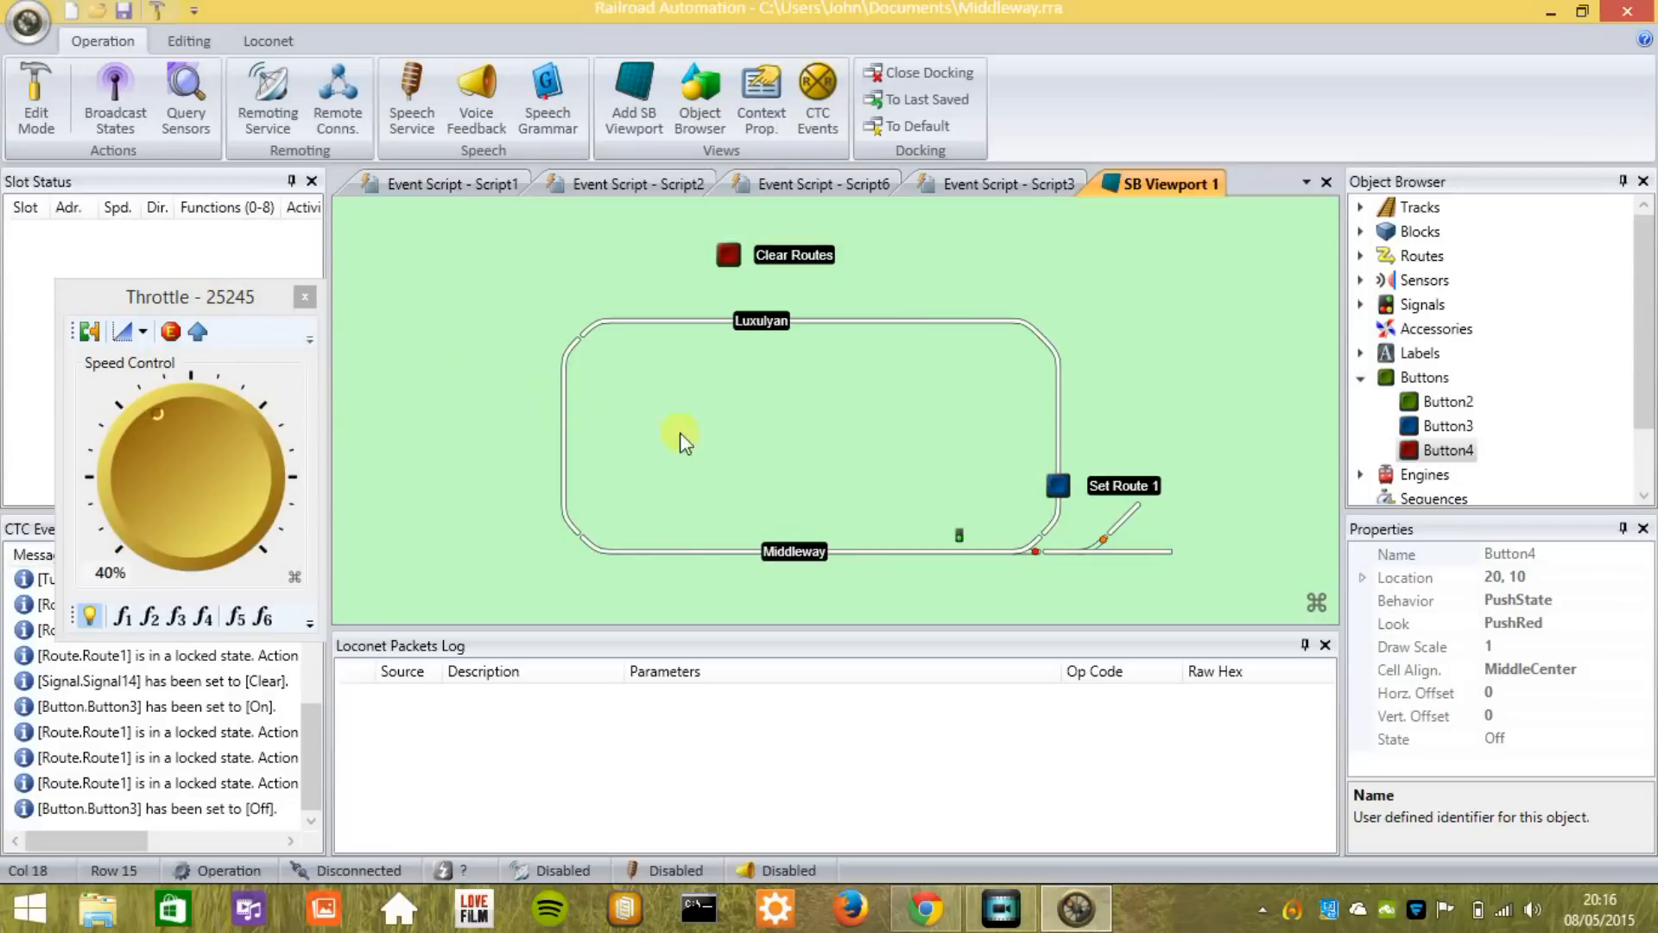
pyautogui.moveTo(878, 468)
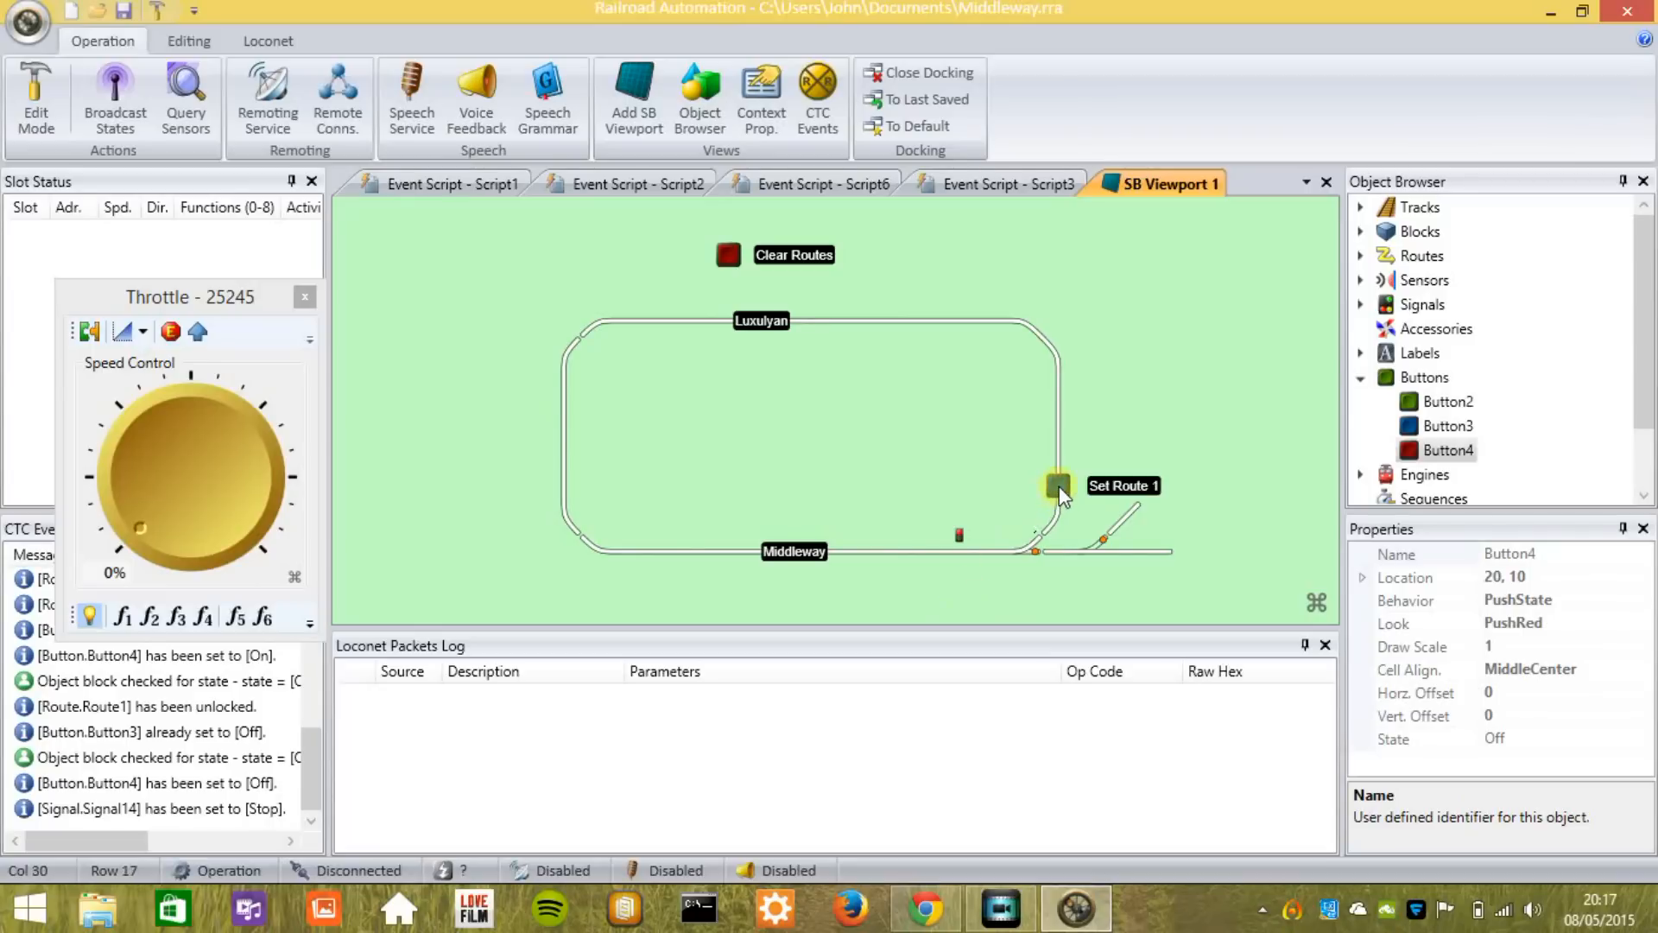
# Step: Set Route 1 and raise the throttle Speed Control to about 33%
pyautogui.click(1057, 485)
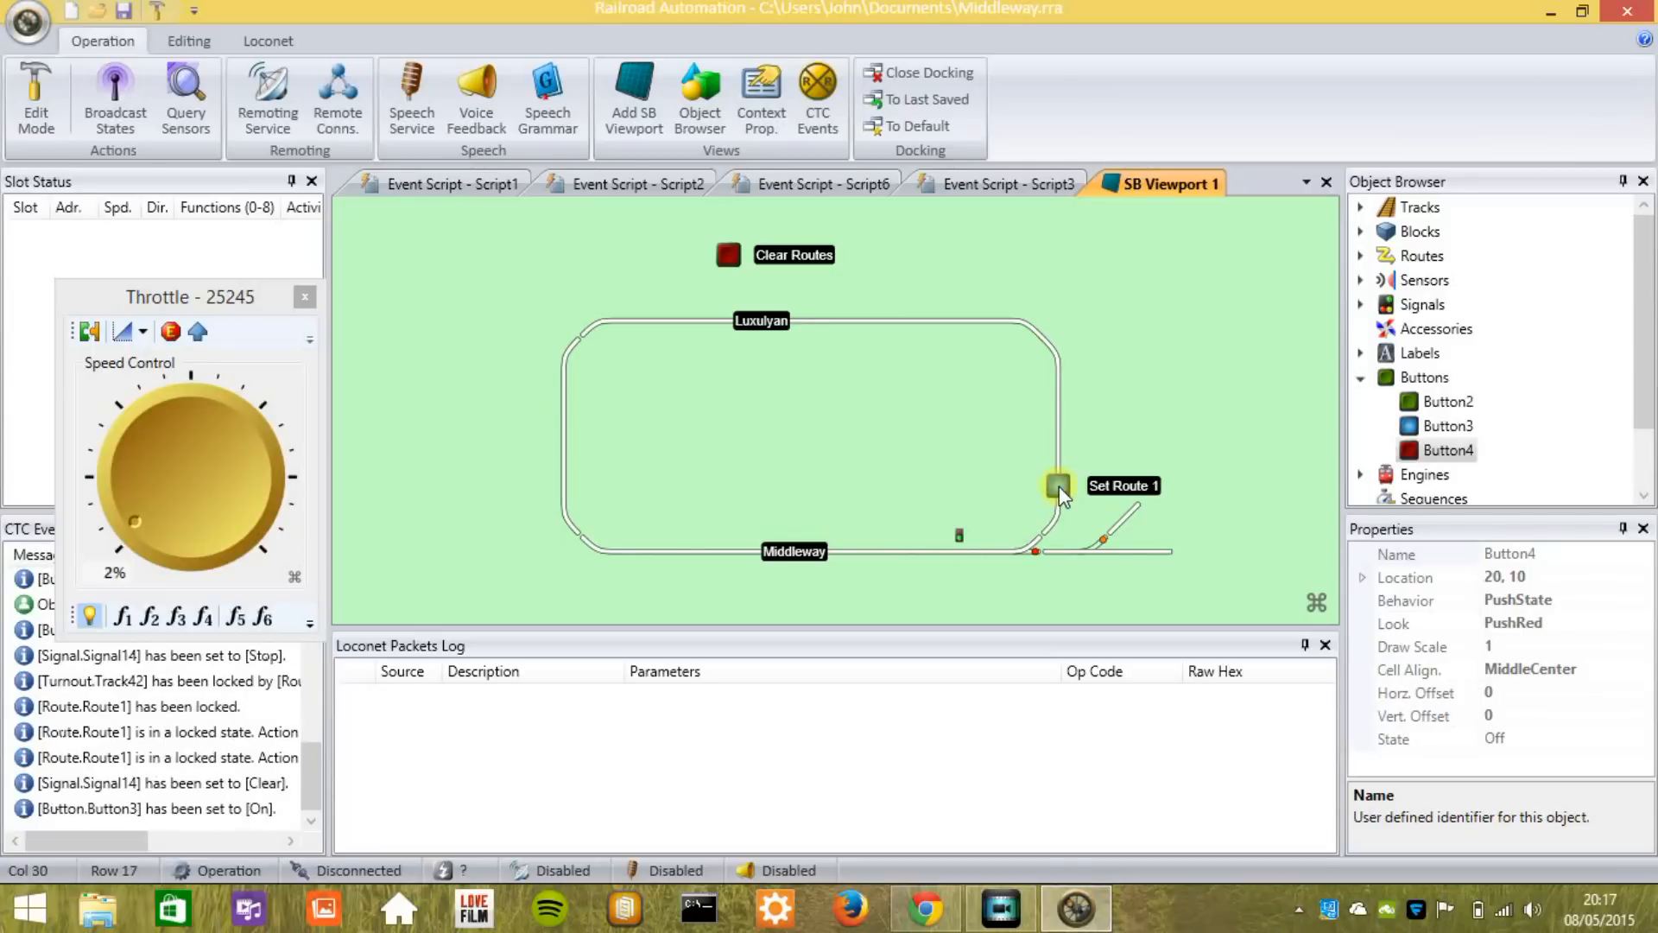
pyautogui.moveTo(134, 521); pyautogui.dragTo(119, 472)
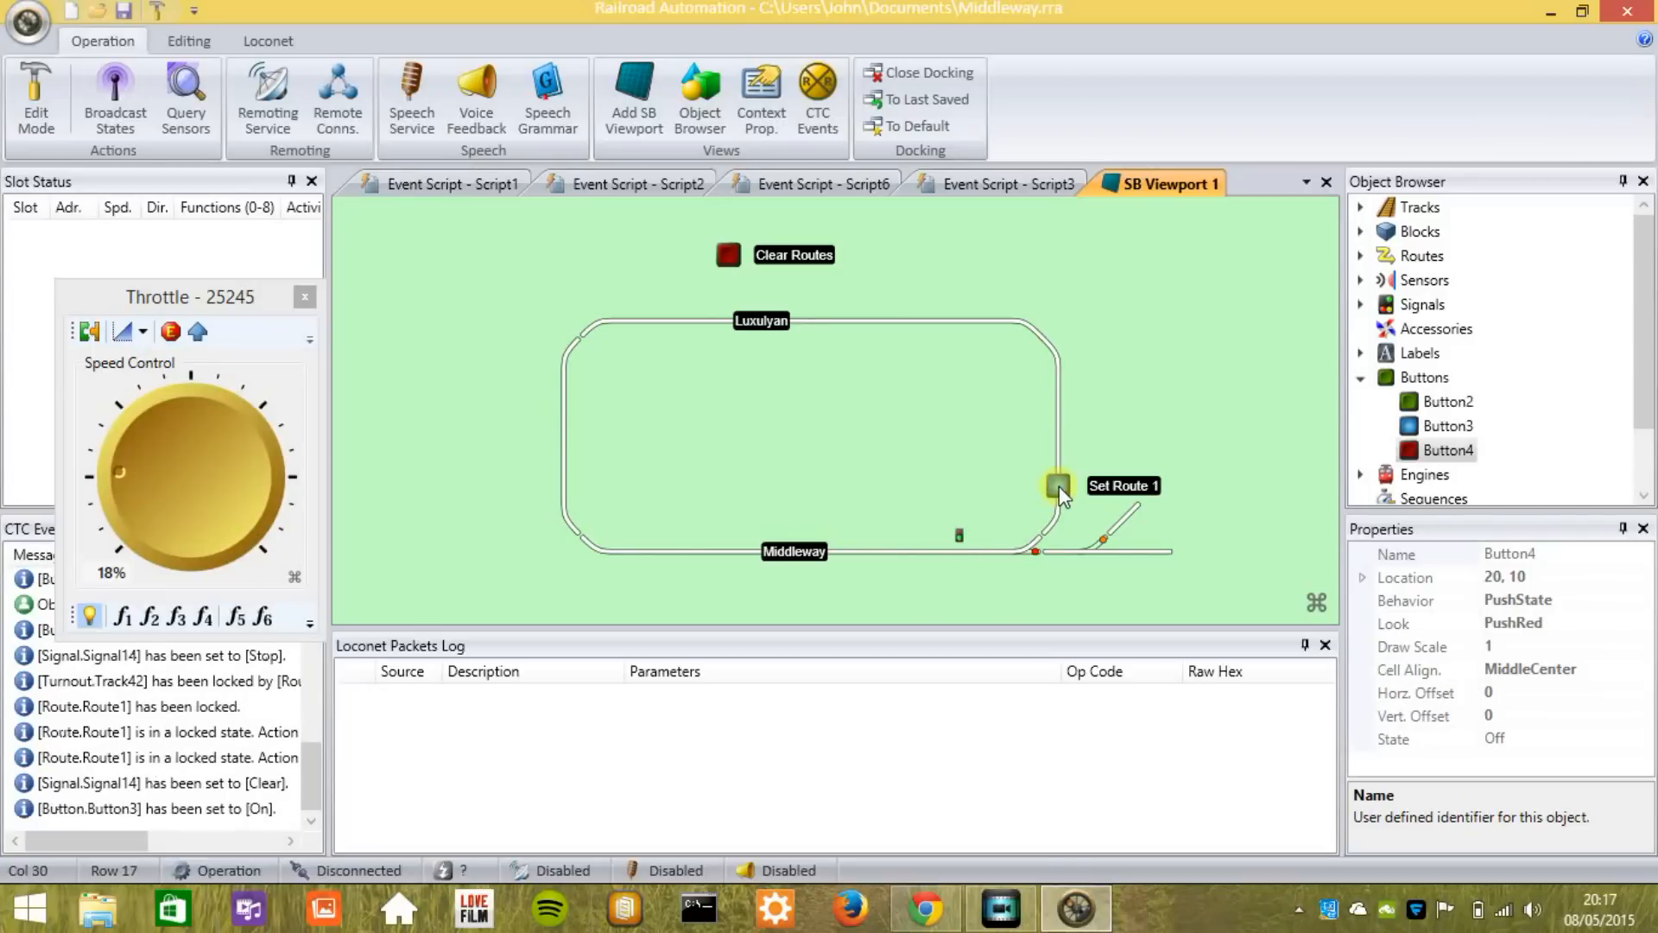
pyautogui.moveTo(119, 473); pyautogui.dragTo(142, 423)
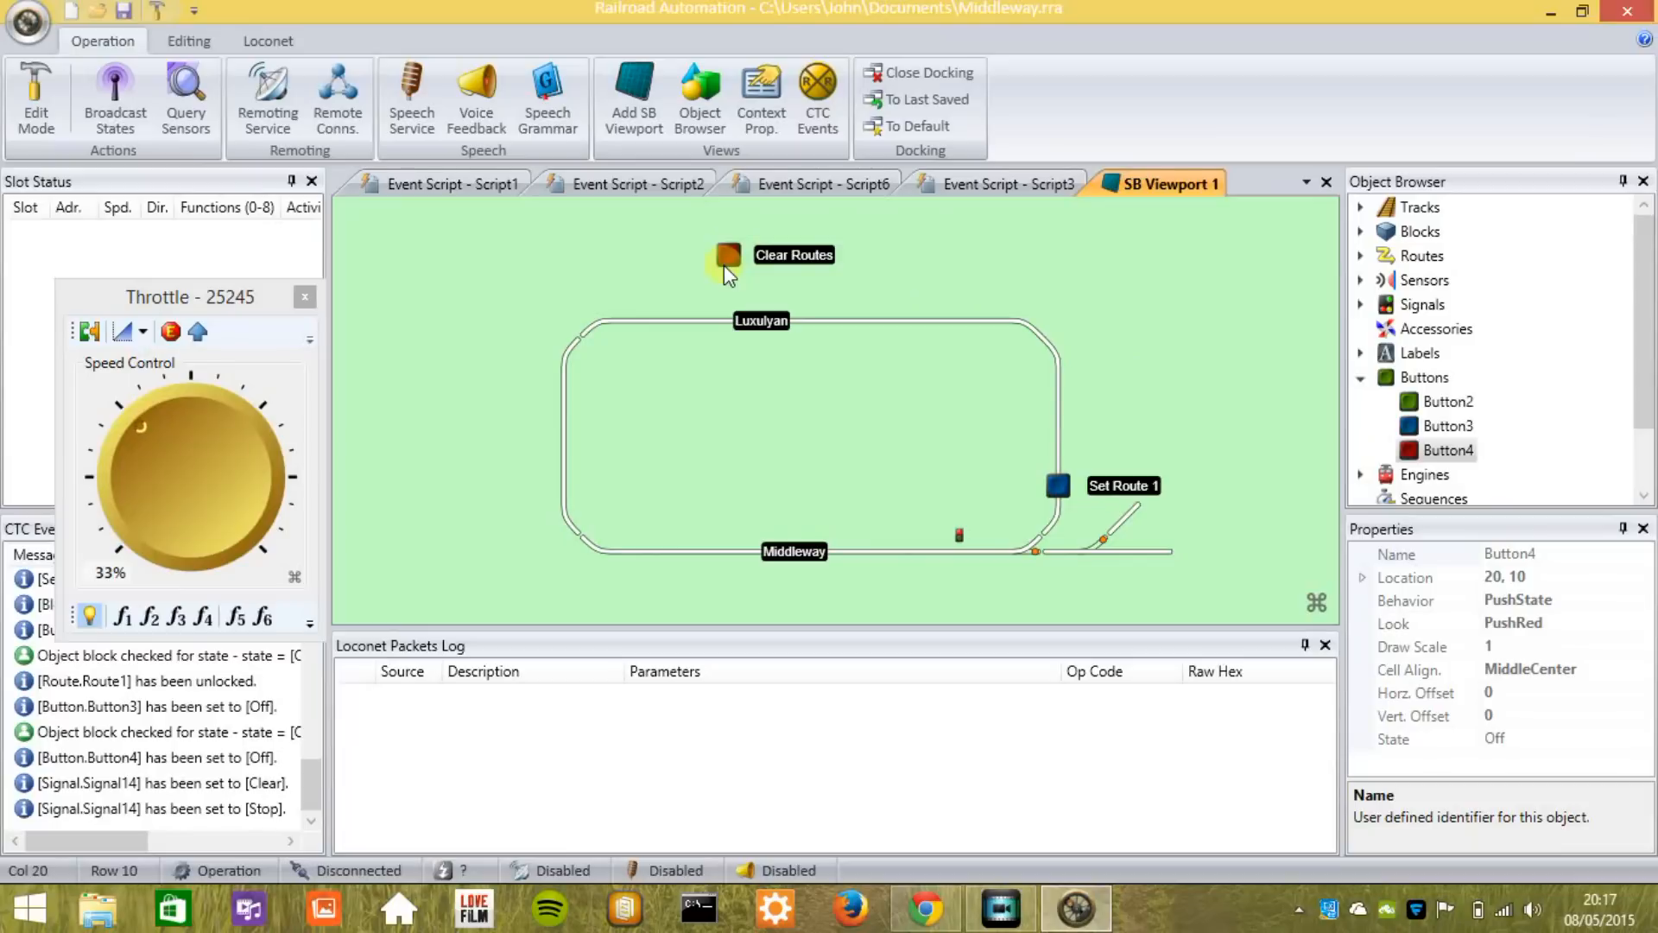
# Step: Lower the throttle Speed Control knob to about 2%
pyautogui.moveTo(138, 423); pyautogui.dragTo(119, 476)
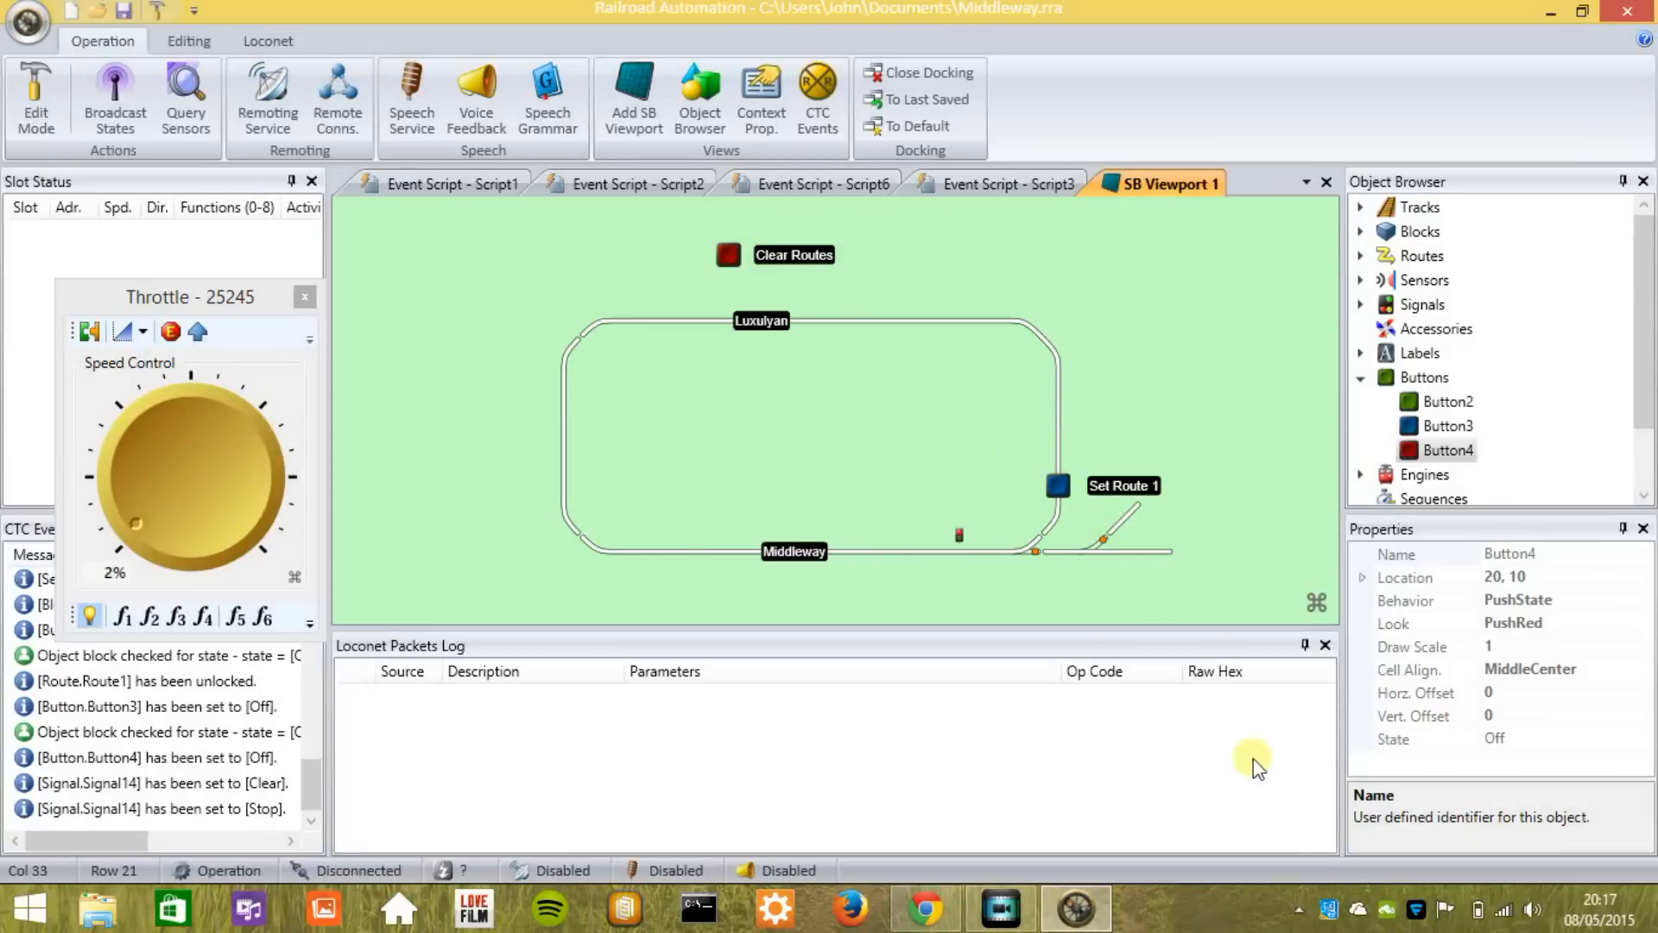
pyautogui.click(1298, 909)
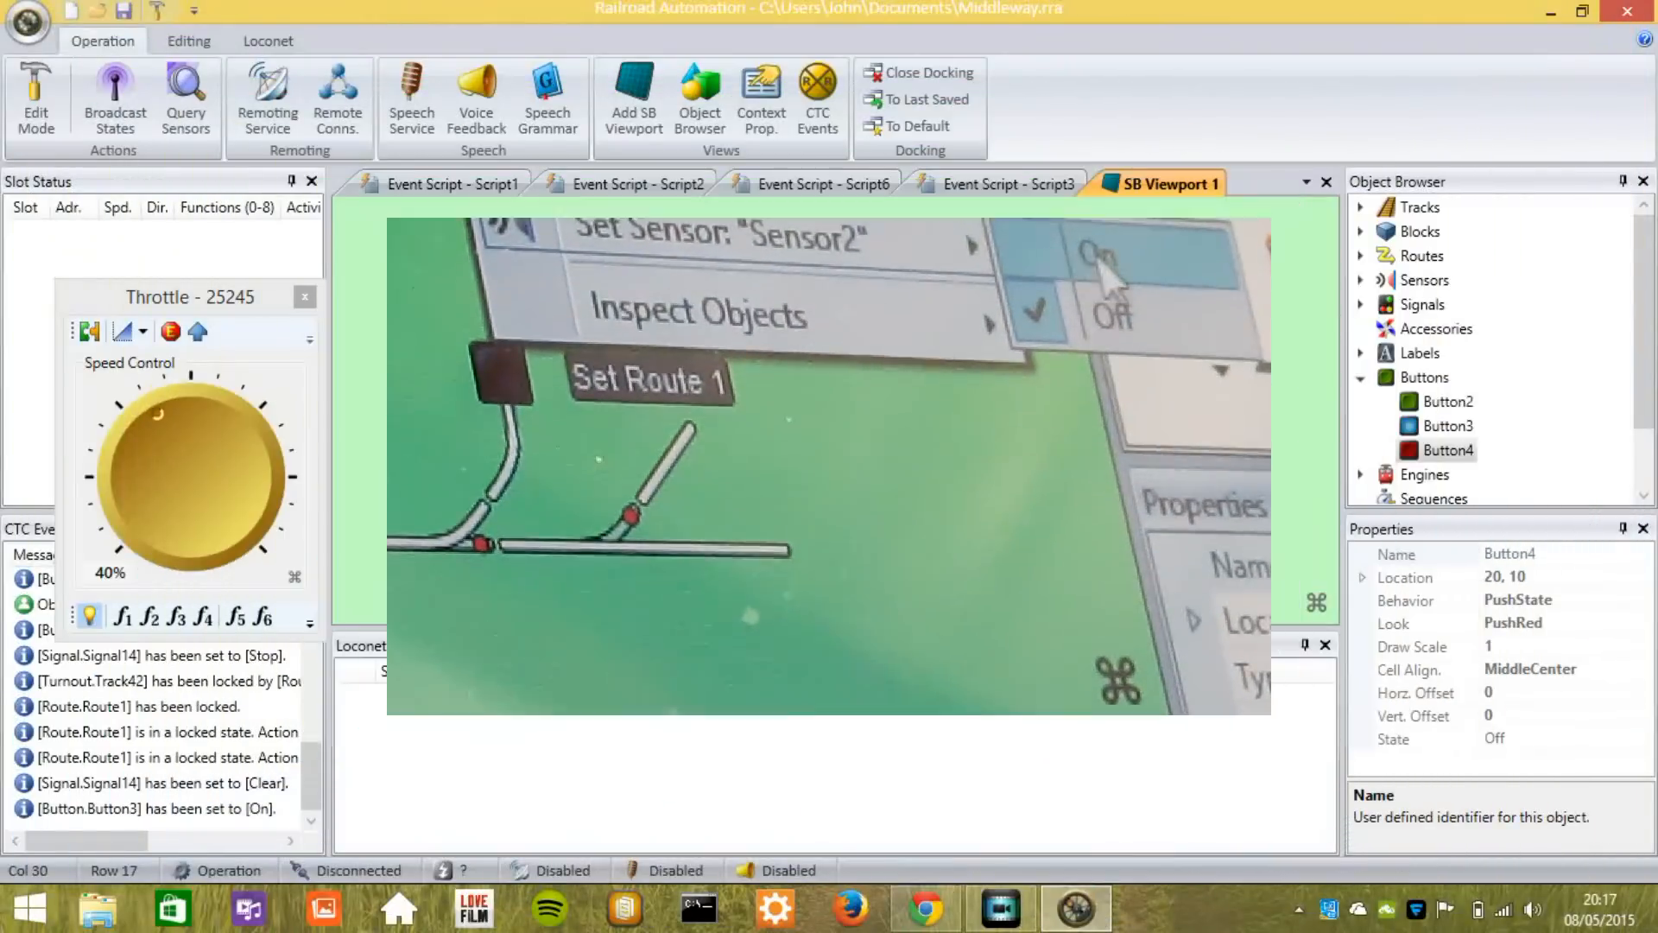
# Step: Confirm Route 1 stays locked with Signal 14 clear and the throttle at 40%
pyautogui.click(1100, 257)
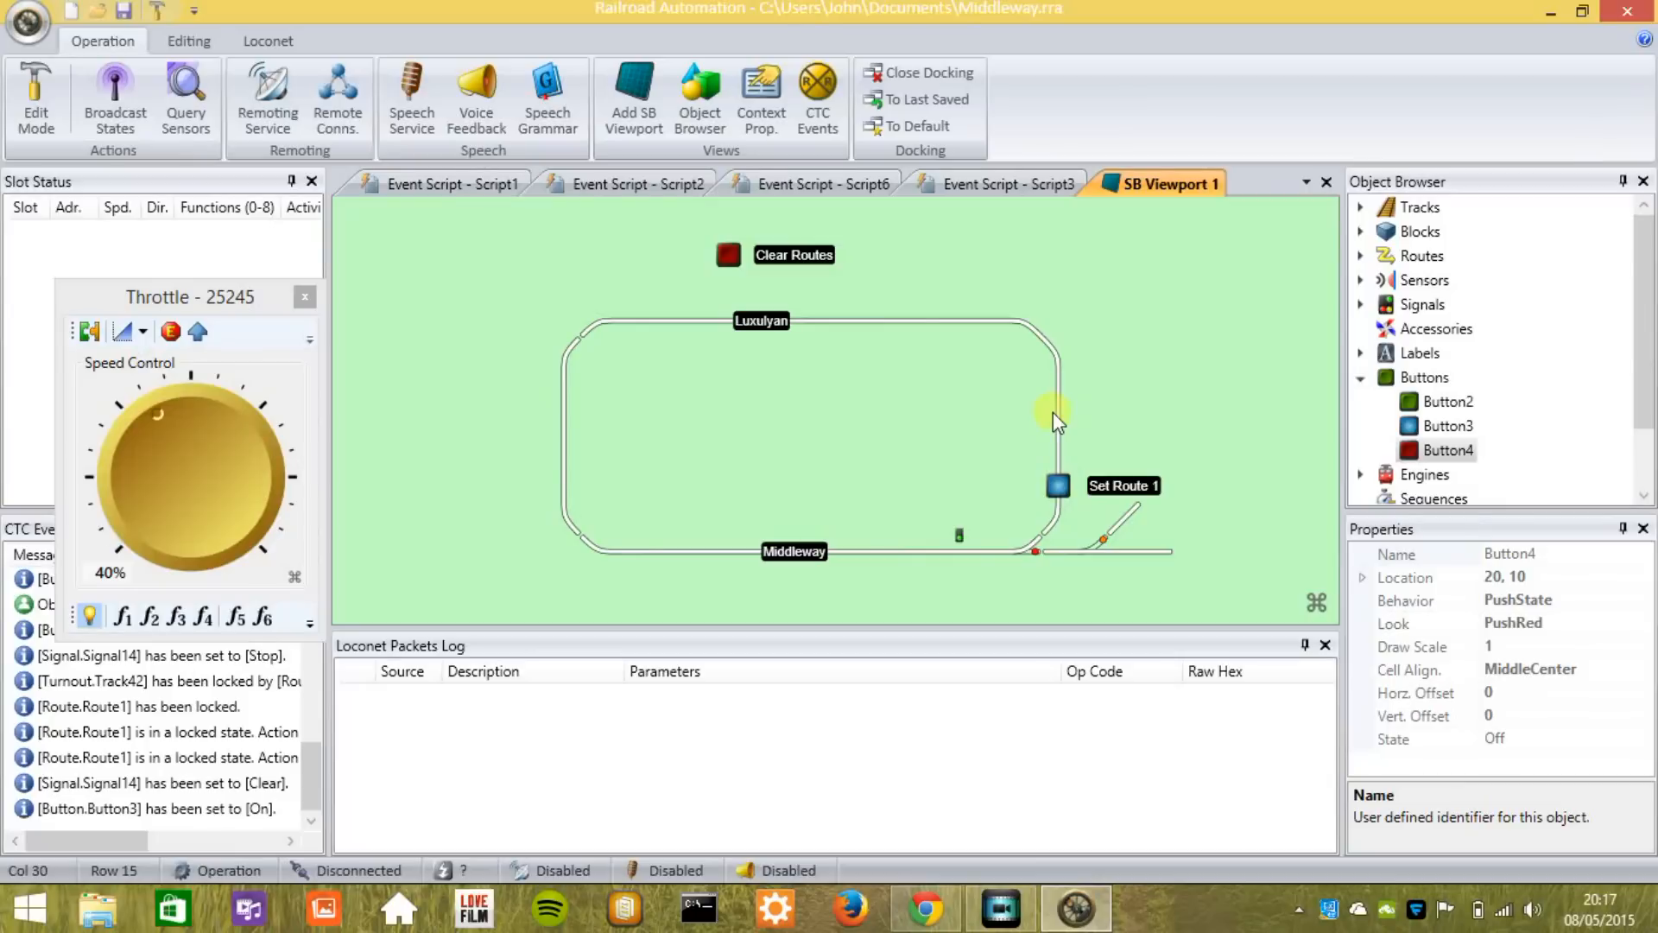
# Step: Turn Sensor2 on from the track's context menu to occupy Block 4
pyautogui.rightClick(1058, 413)
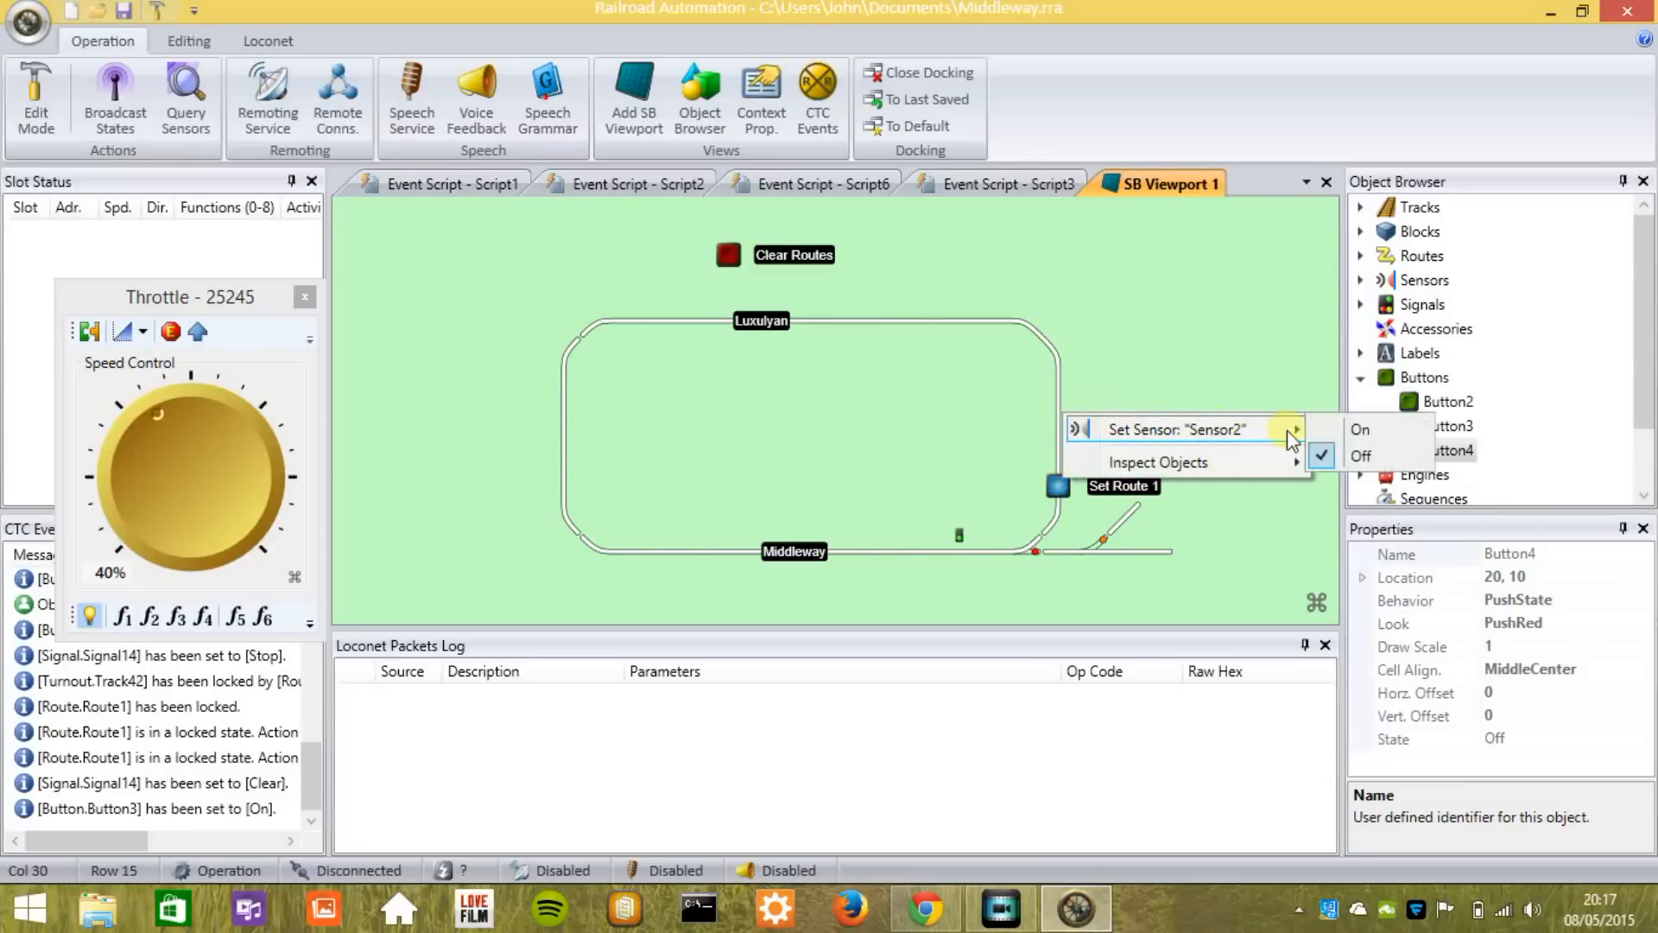
pyautogui.click(1361, 429)
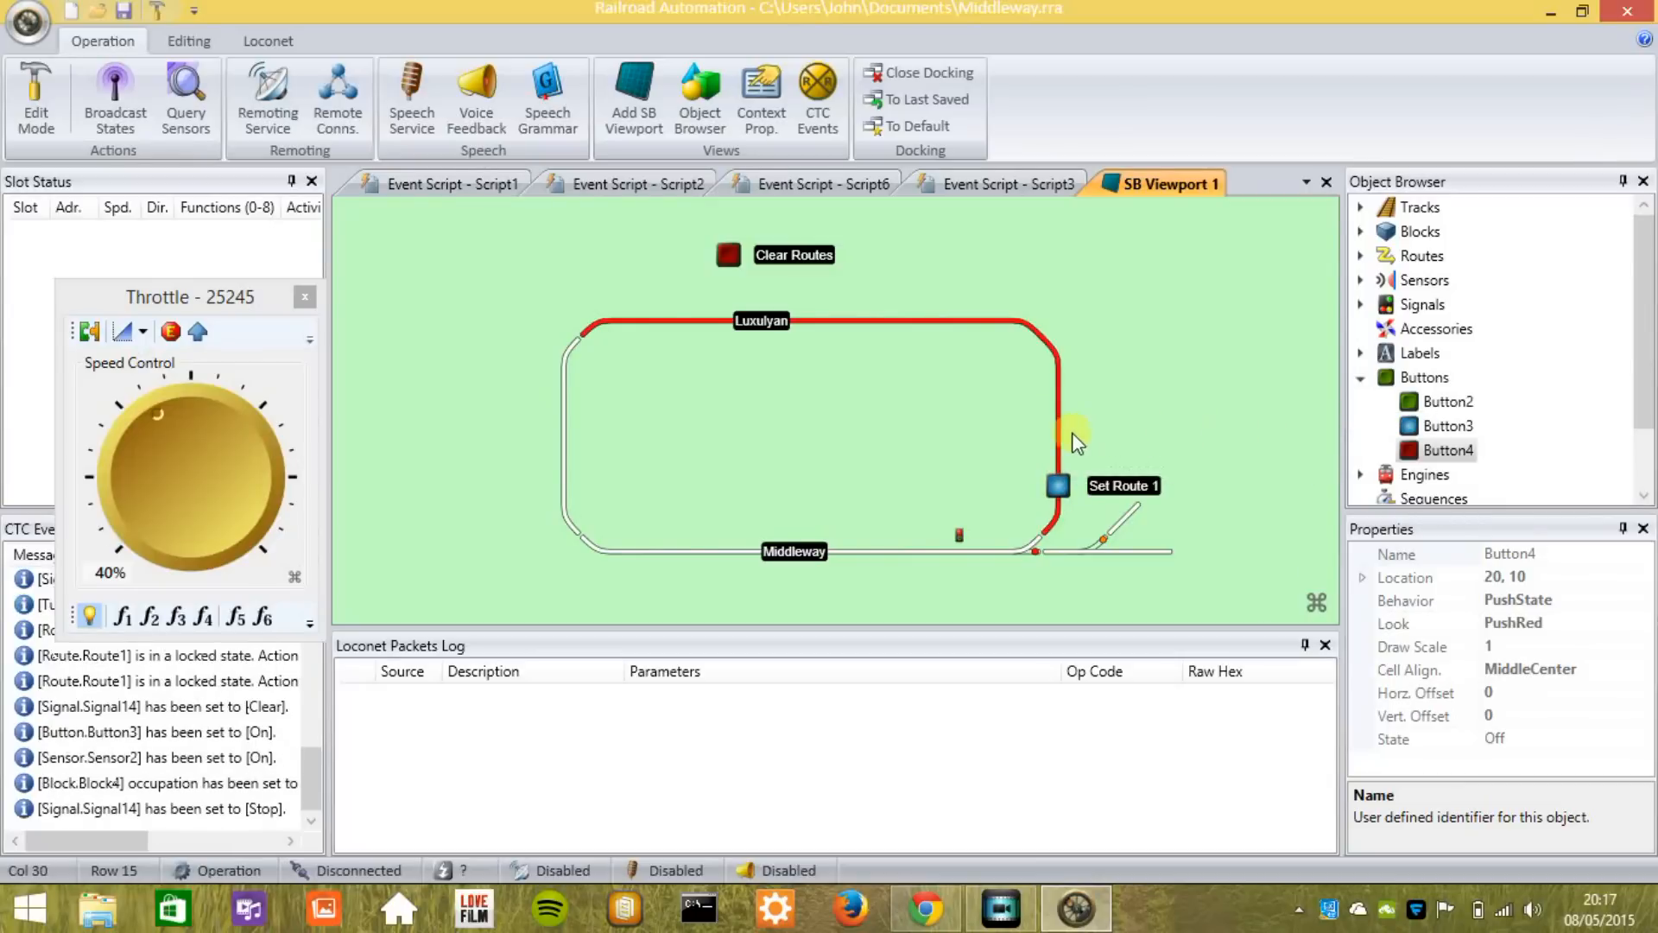